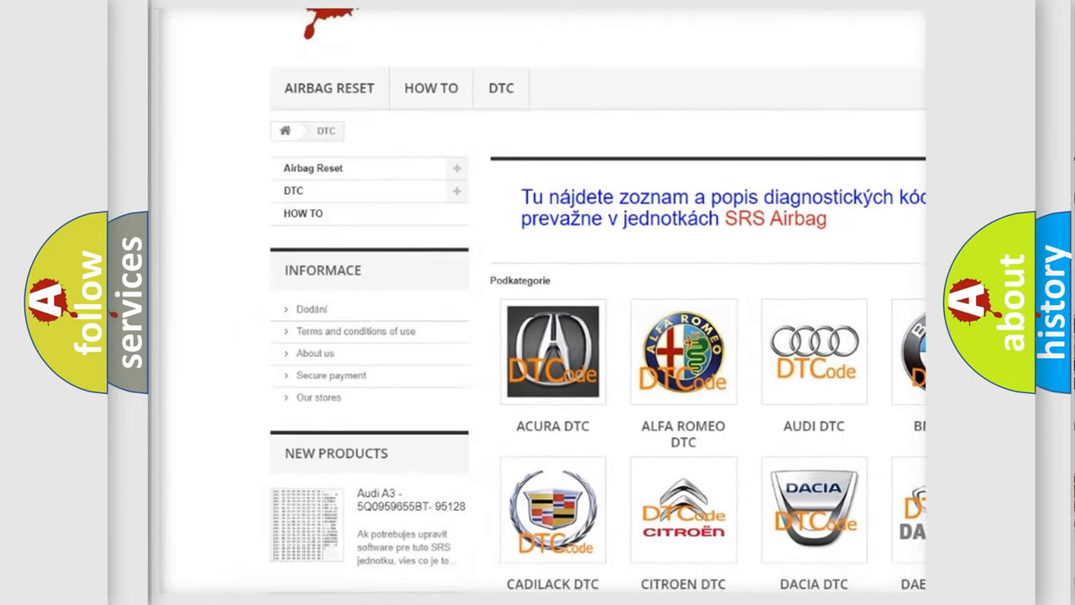
Scroll the DTC brand grid down to the Subaru tile and settle on it.
scroll(down, 3)
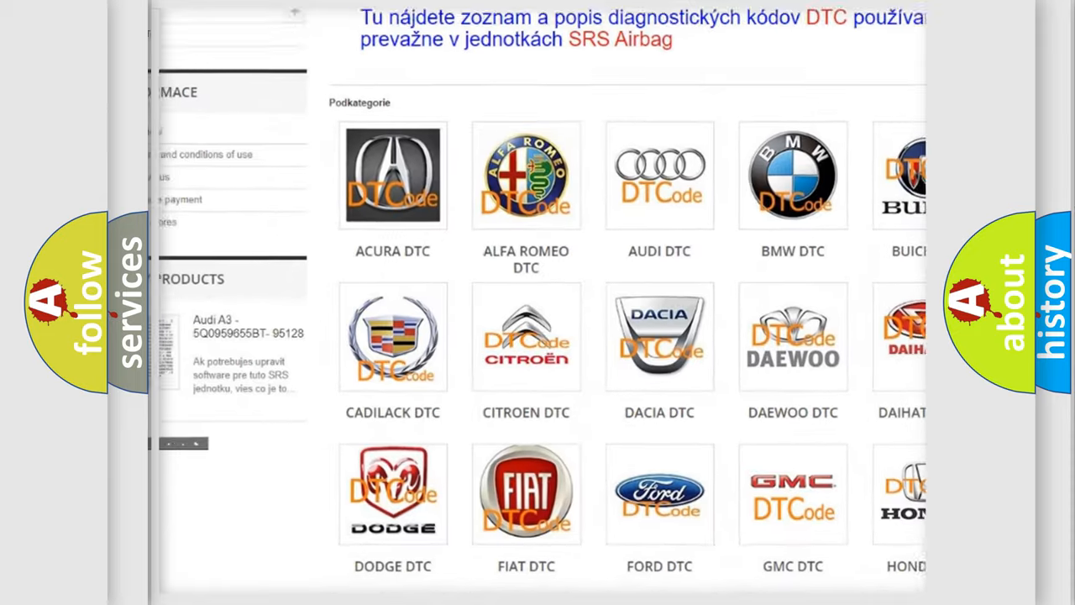
scroll(down, 3)
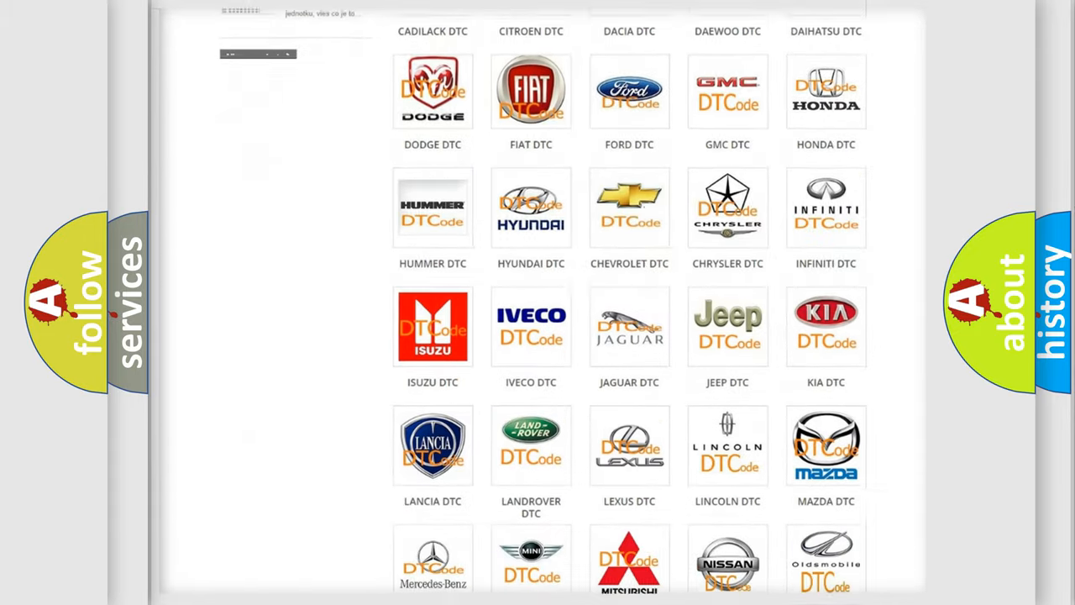
scroll(down, 3)
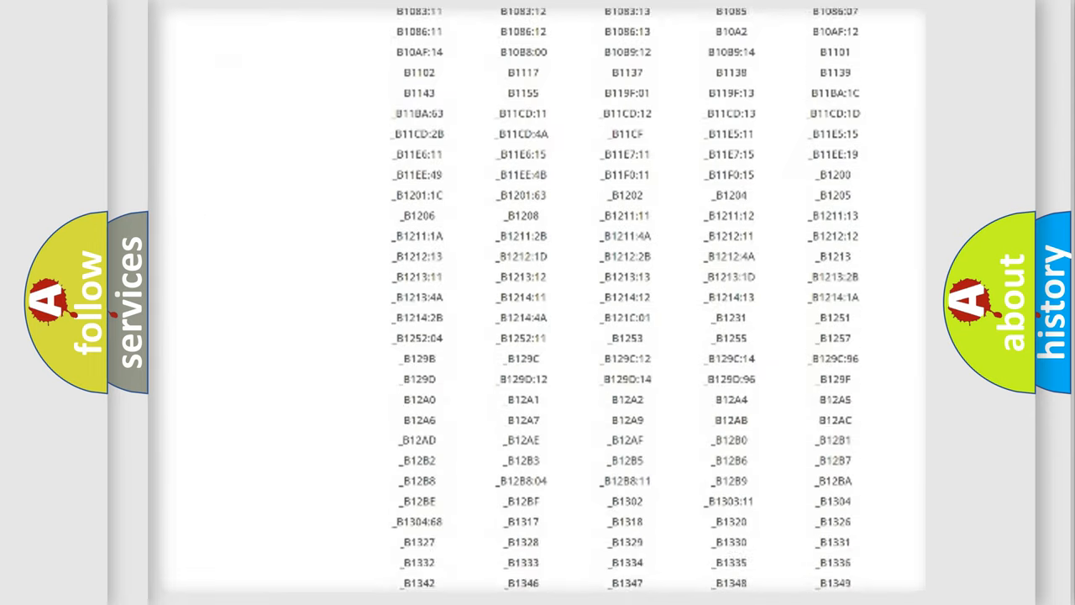
scroll(down, 3)
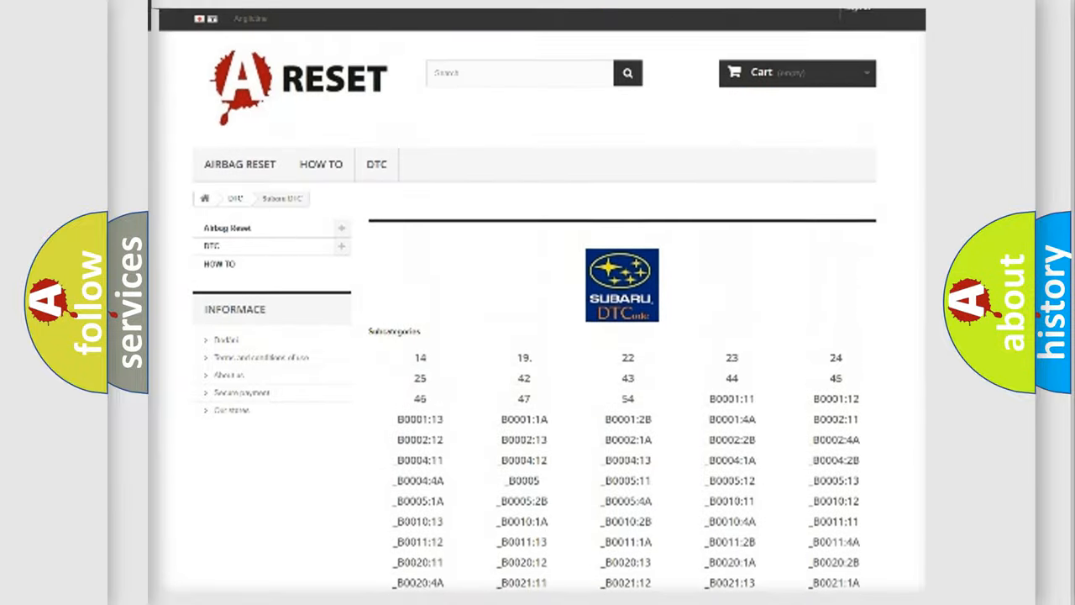
scroll(up, 3)
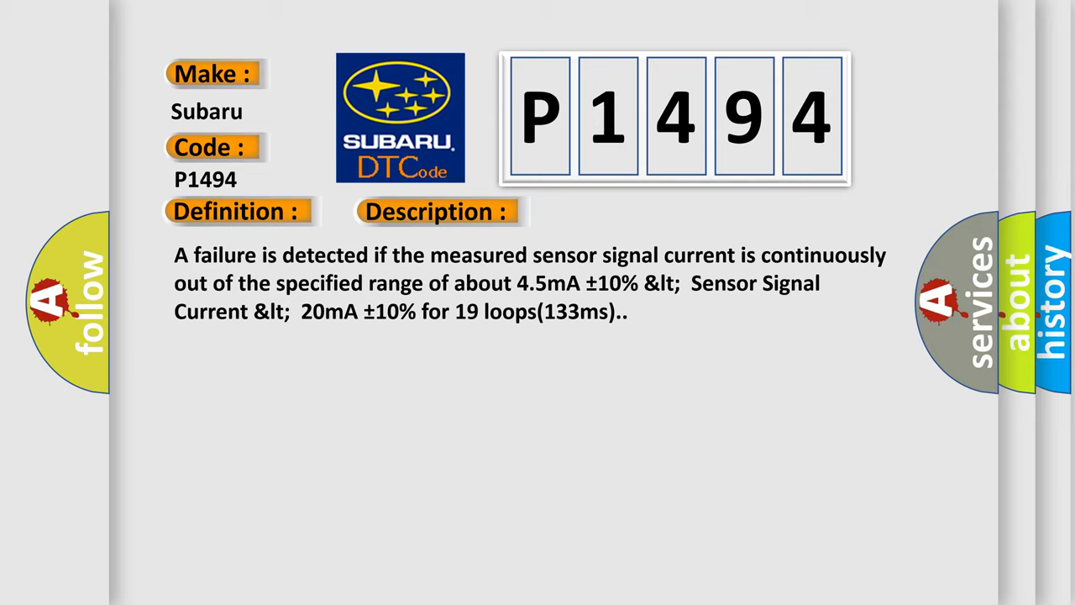
Advance the P1494 slideshow to the Cause card: open or short in wheel speed sensor circuit.
click(615, 212)
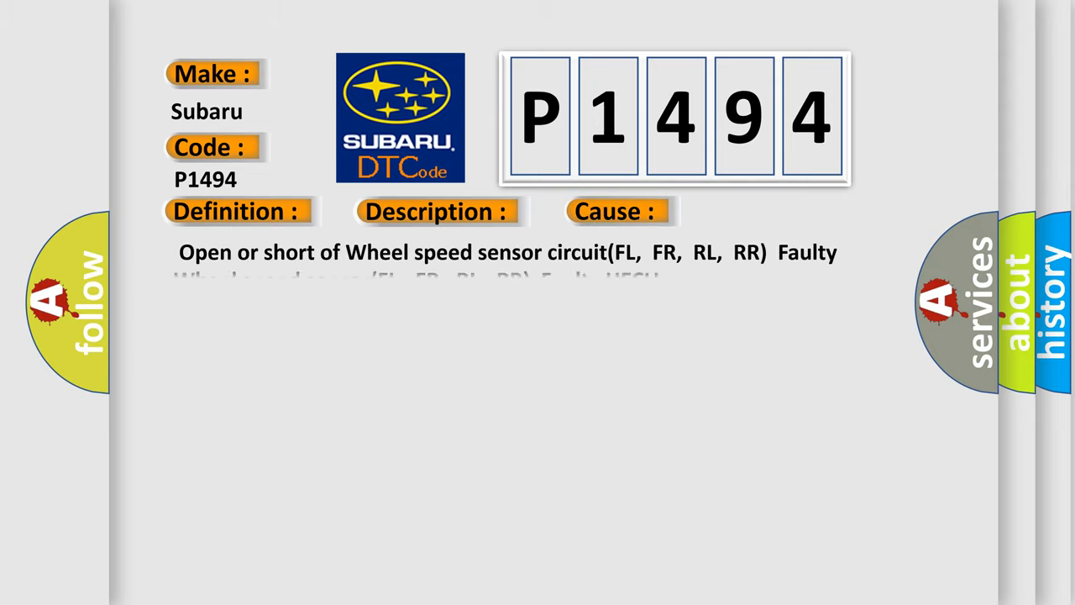